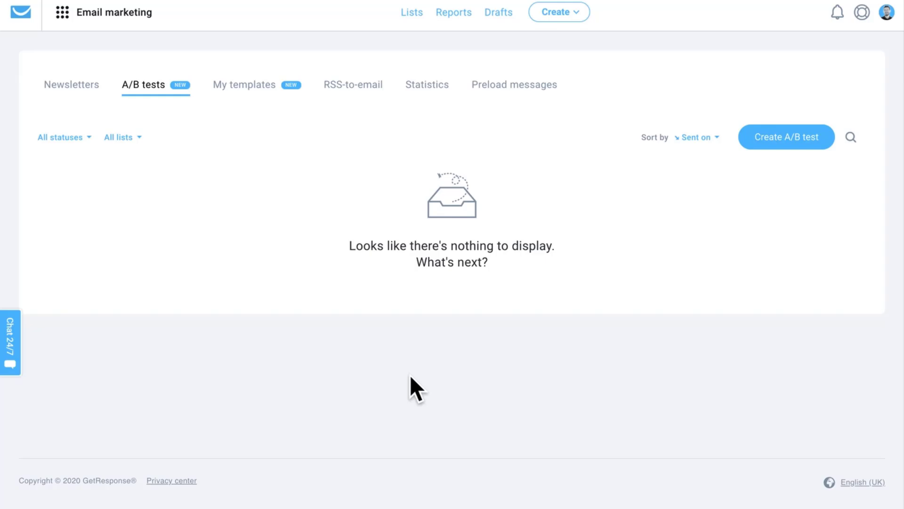
pyautogui.moveTo(409, 386)
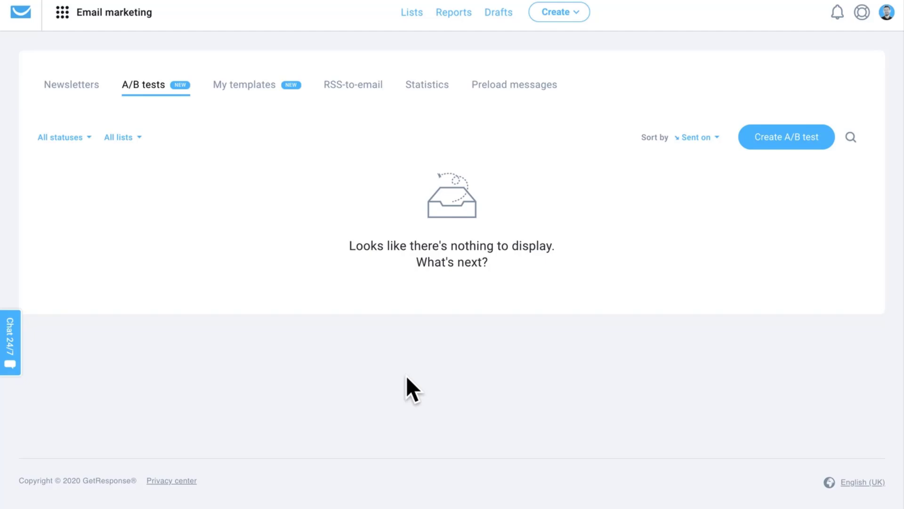
pyautogui.moveTo(410, 386)
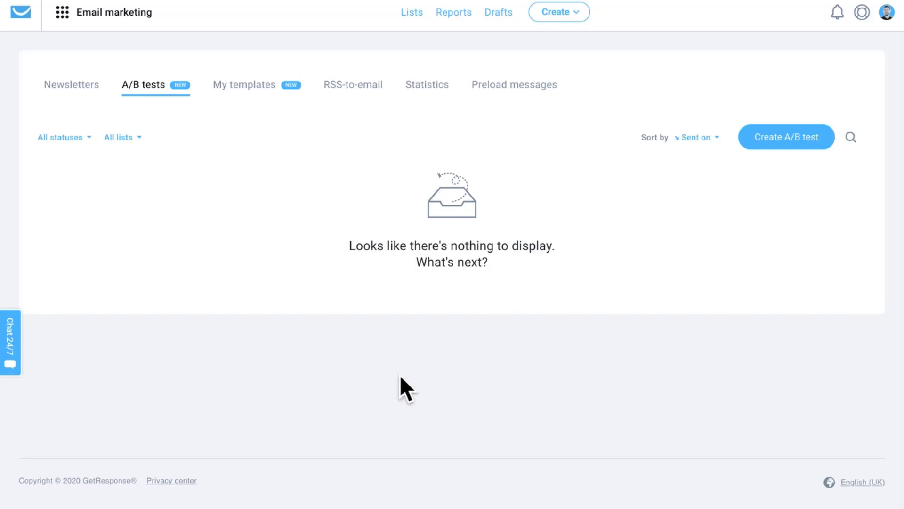
pyautogui.moveTo(131, 31)
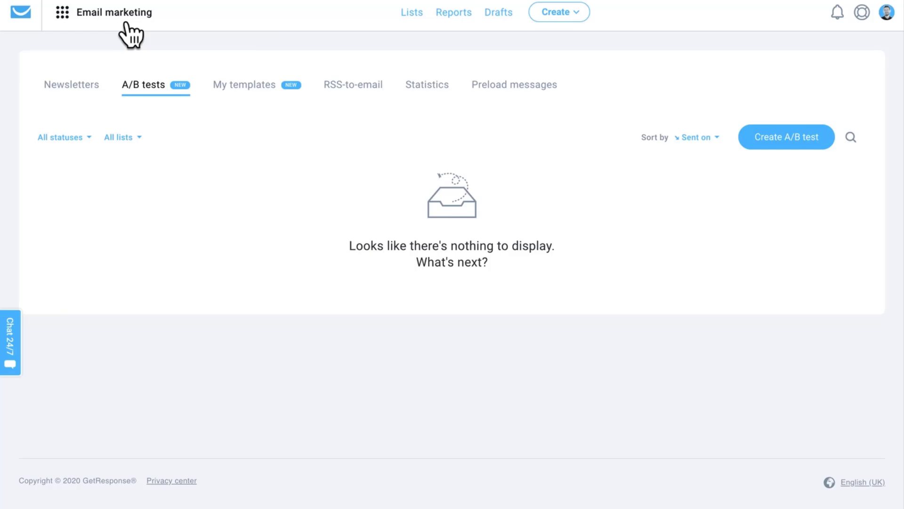
pyautogui.moveTo(107, 29)
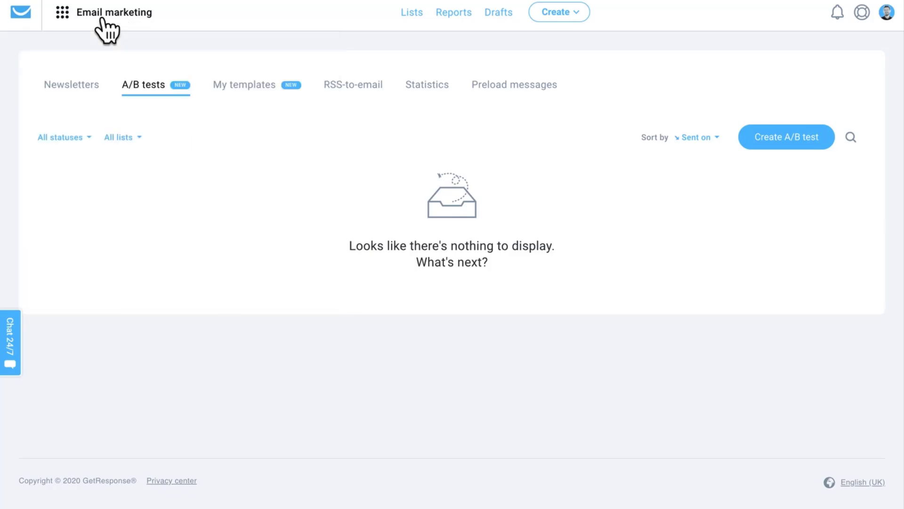
pyautogui.moveTo(787, 137)
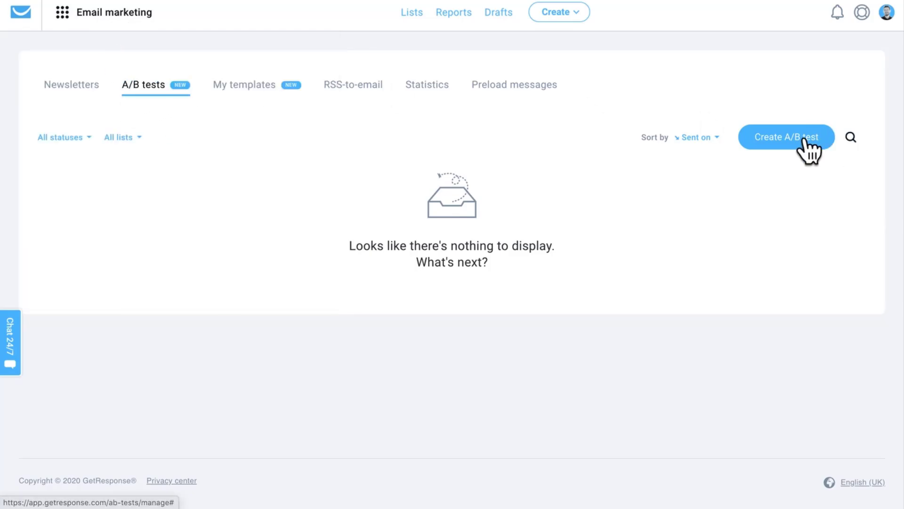
# Start a new A/B test and scroll down to the subject line fields.
pyautogui.click(785, 137)
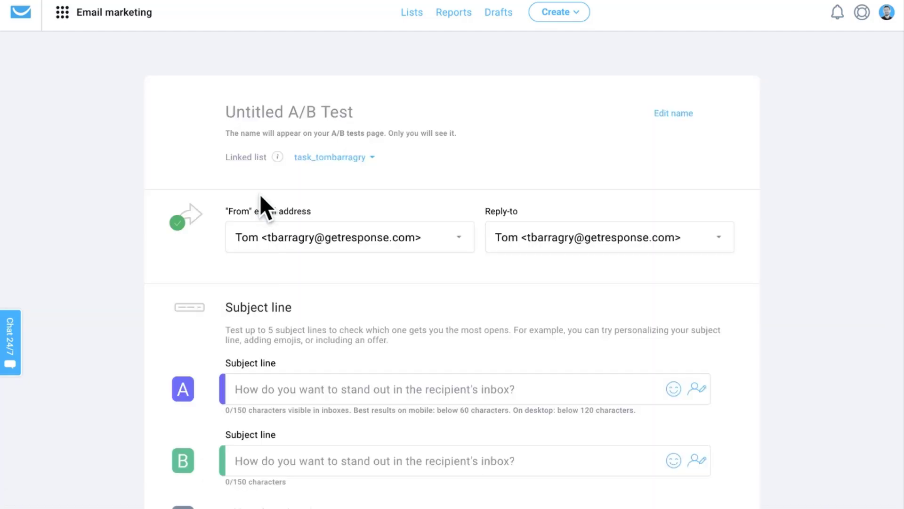
pyautogui.scroll(-3)
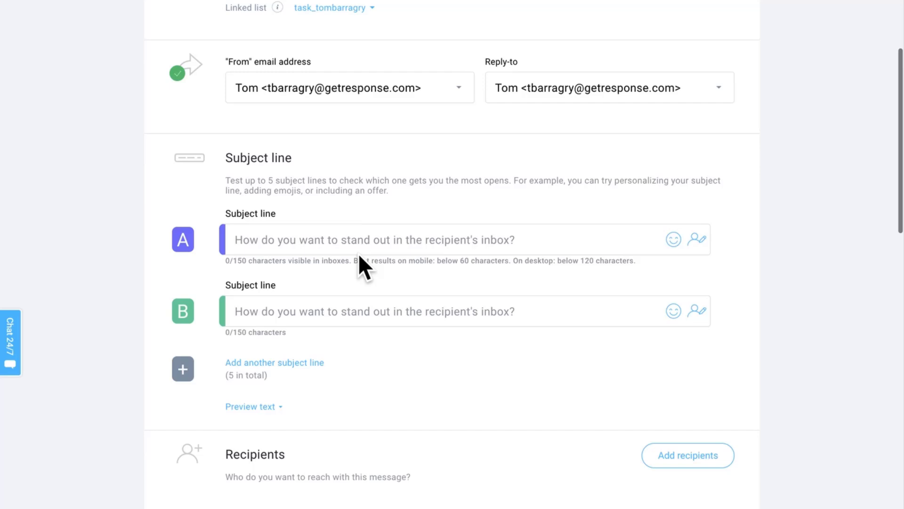
pyautogui.scroll(-3)
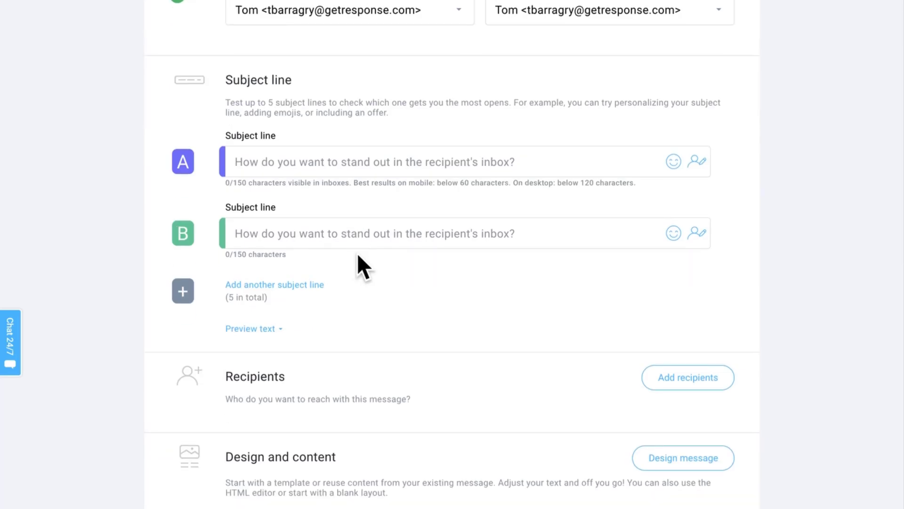
# Enter subject line A 'Hey check out my offer!' and B 'What about this offer - it's cool!'.
pyautogui.click(375, 162)
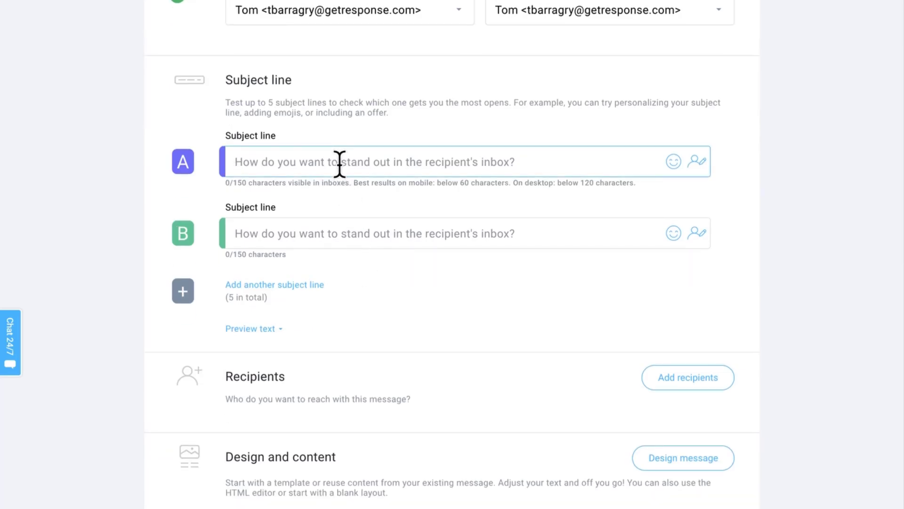
pyautogui.write('Hey check out my o')
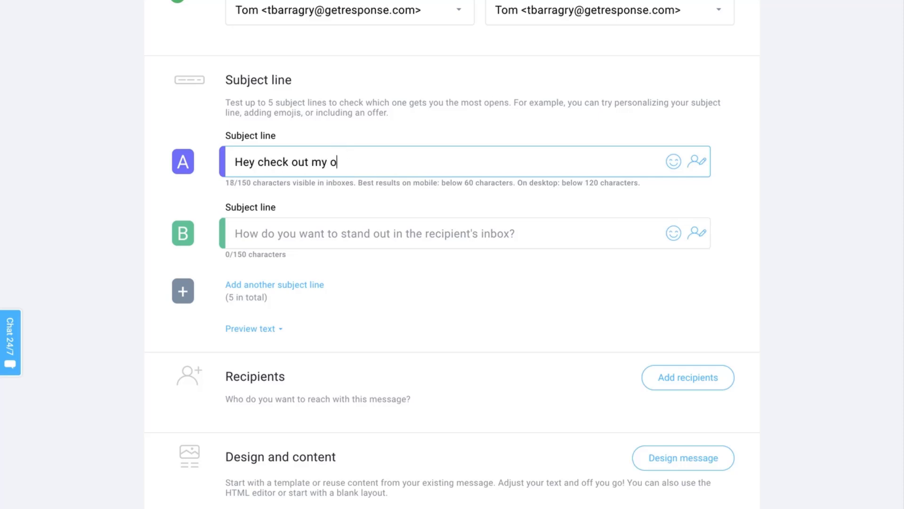
pyautogui.write('ffer!')
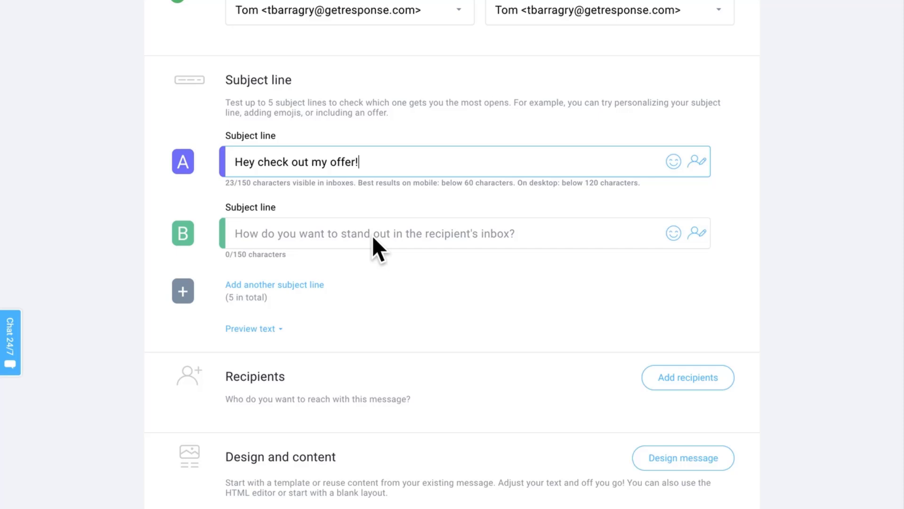
pyautogui.write('W')
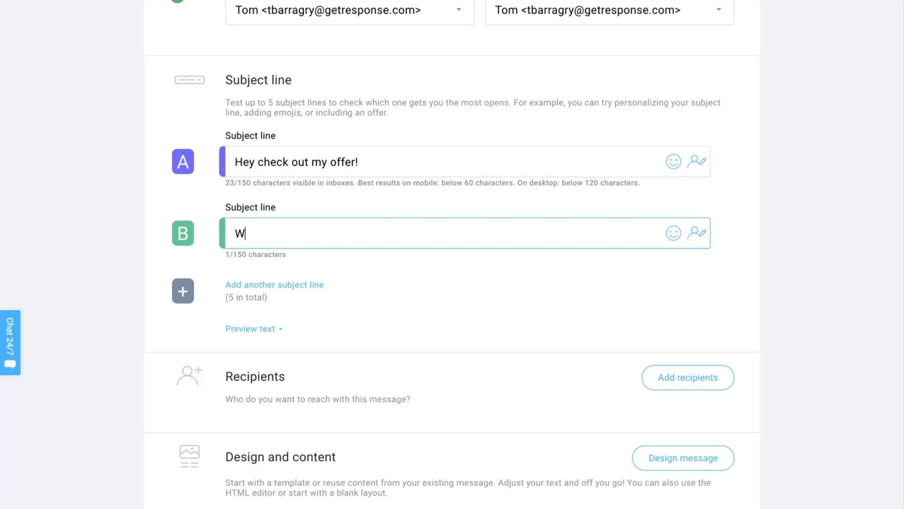
pyautogui.write('hat about this offer -')
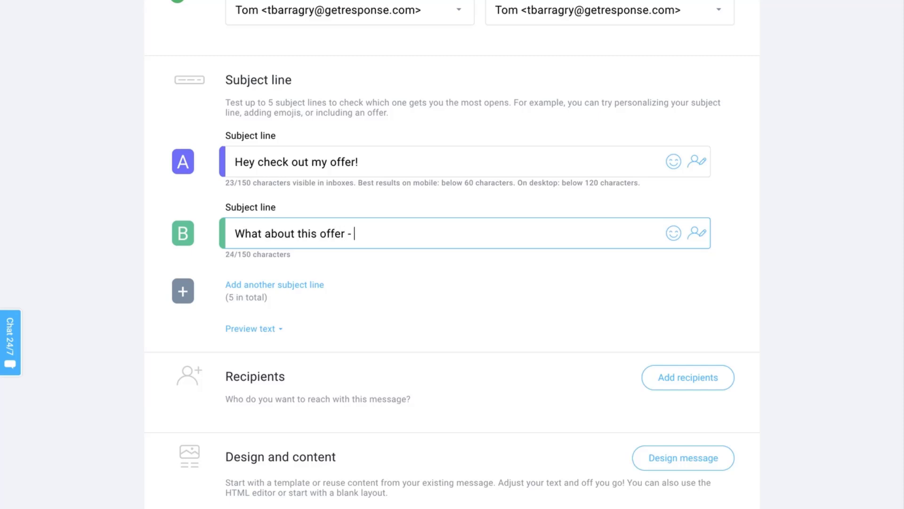
pyautogui.write("it's cool!")
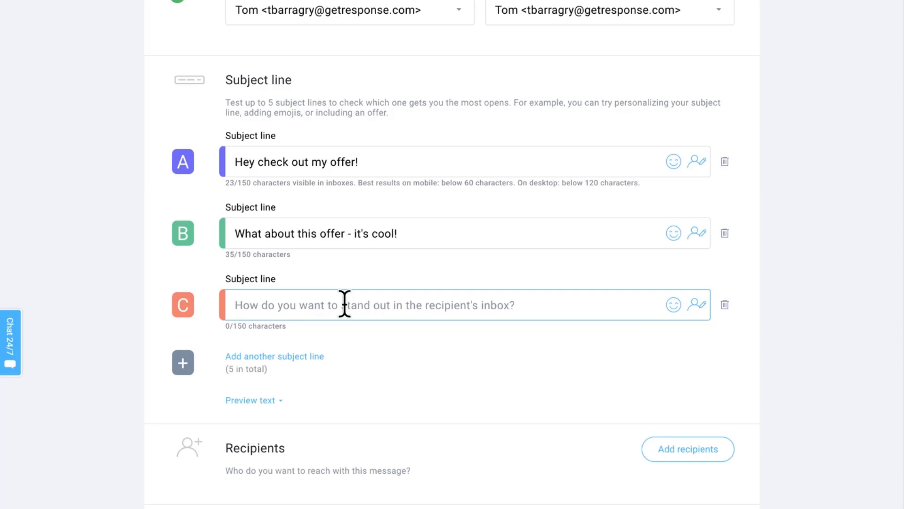
# Write subject line C as 'Hey [[firstname]] check out this exclusive offer!' using the firstname field.
pyautogui.write('Hey')
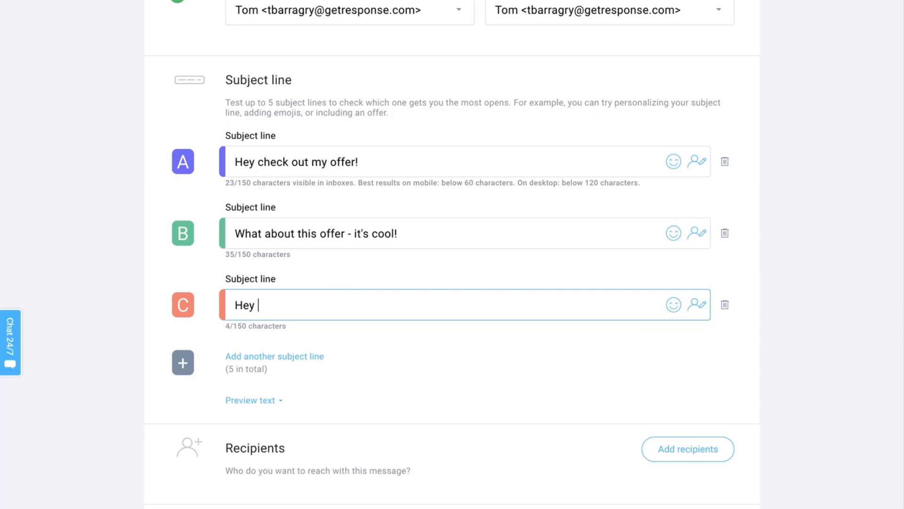
pyautogui.click(697, 305)
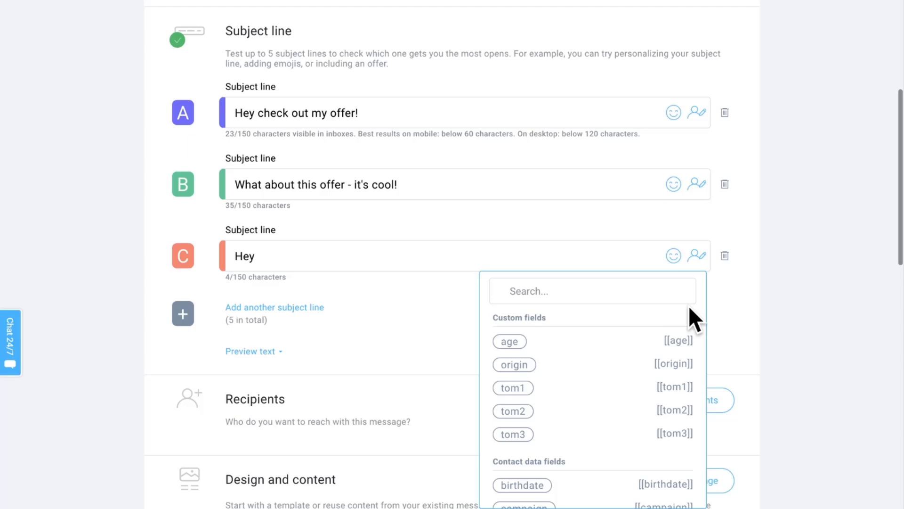
pyautogui.scroll(-3)
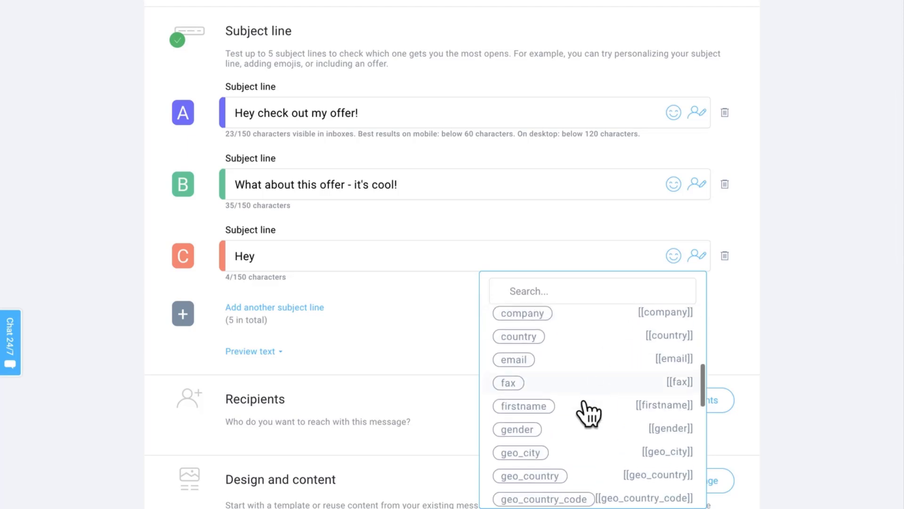
pyautogui.click(522, 405)
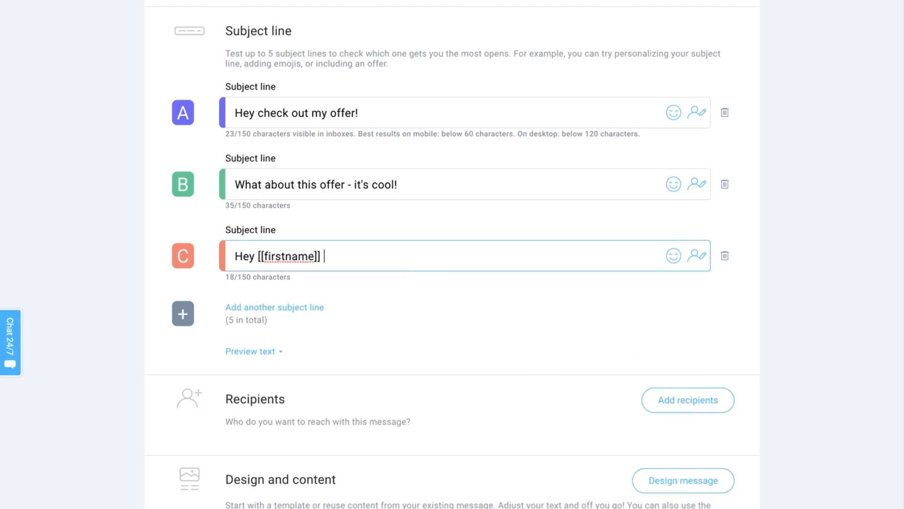
pyautogui.write('check out this e')
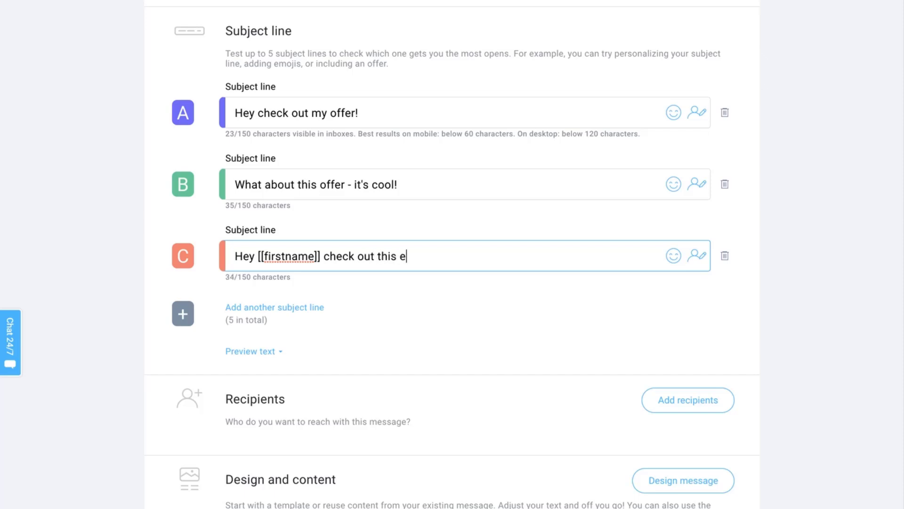
pyautogui.write('xclusive offer!')
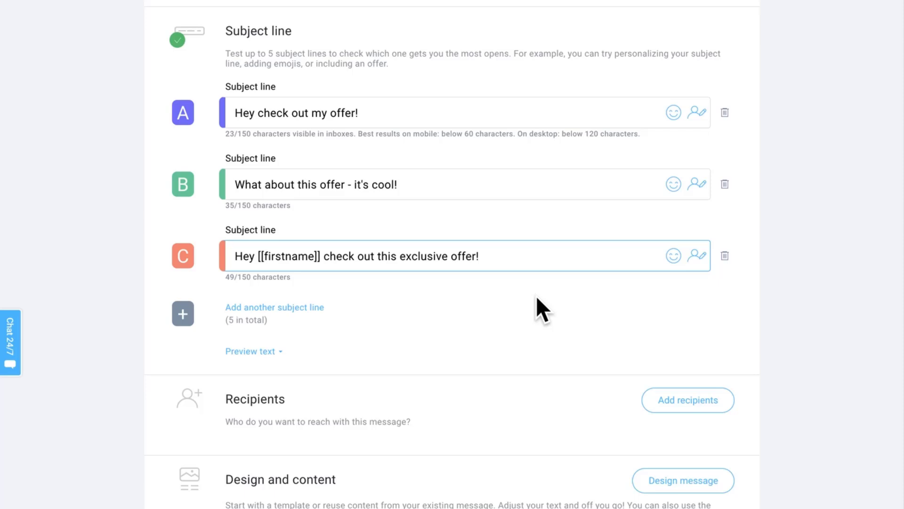
pyautogui.scroll(-3)
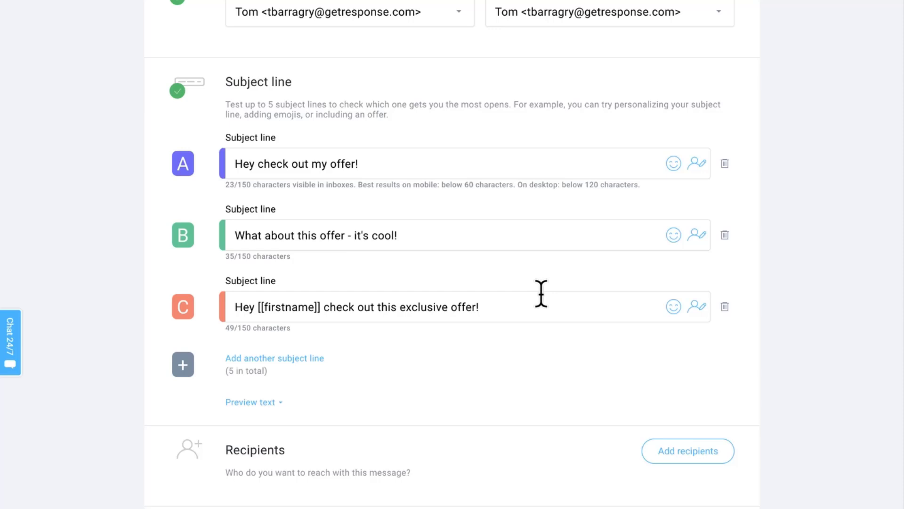
# Scroll to the A/B test settings and bring up Configure A/B test.
pyautogui.scroll(-3)
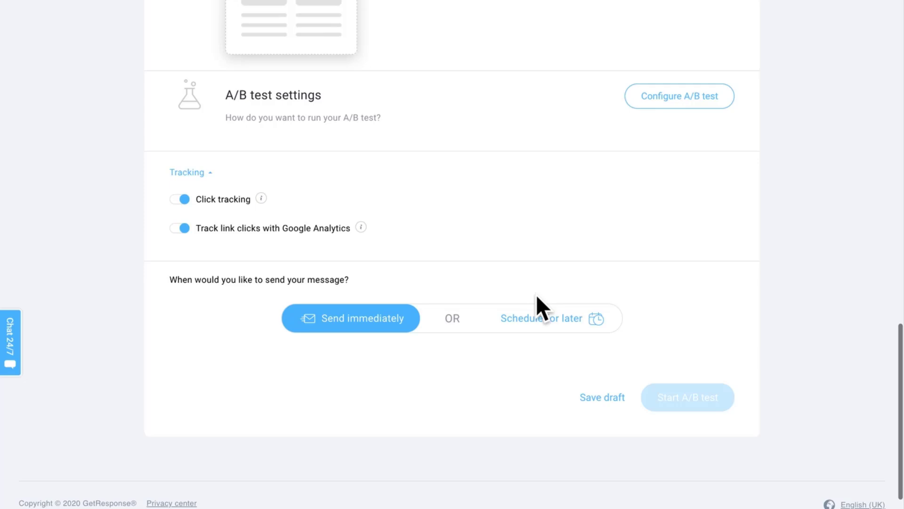
pyautogui.click(679, 96)
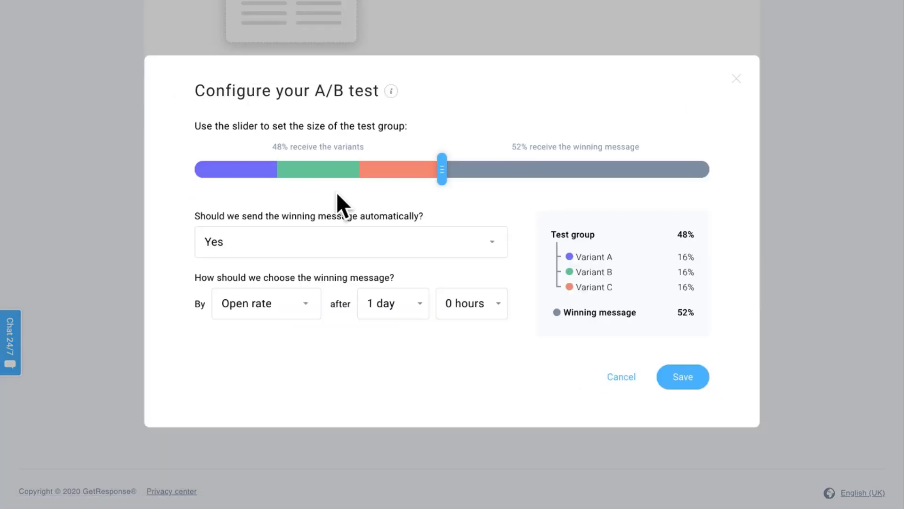
pyautogui.moveTo(396, 245)
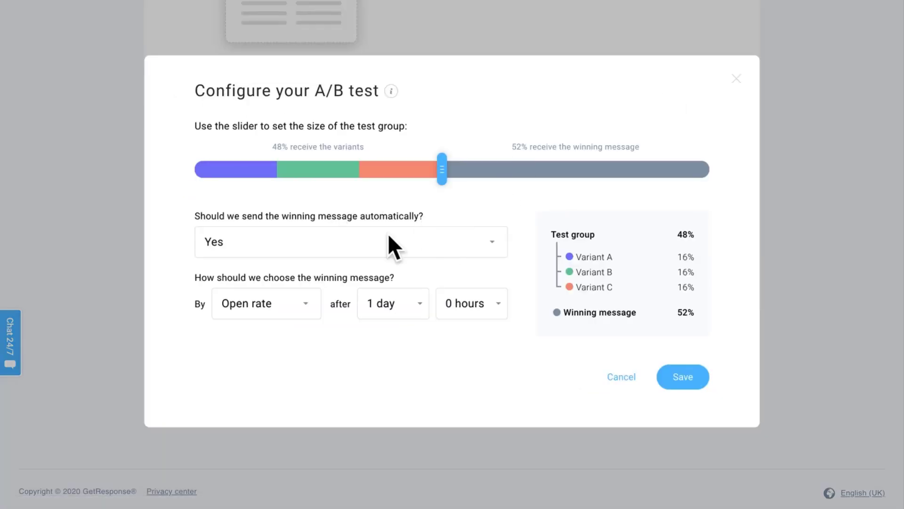
pyautogui.moveTo(196, 237)
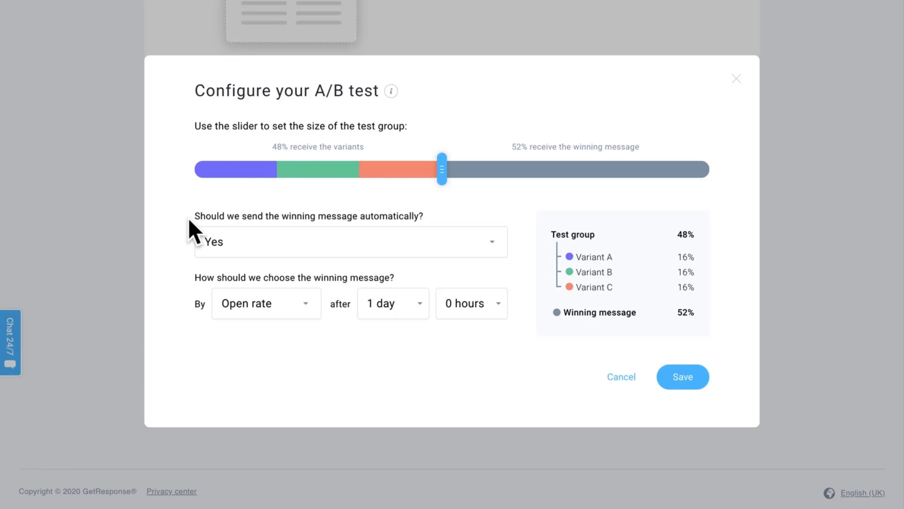
# Keep 'By Open rate' as the winner criterion, set automatic winner sending to No, and save.
pyautogui.click(265, 302)
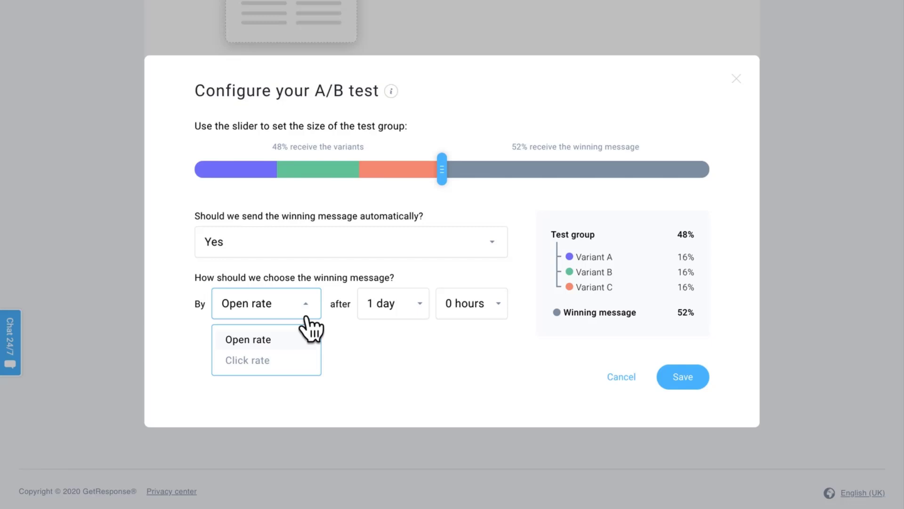
pyautogui.click(248, 339)
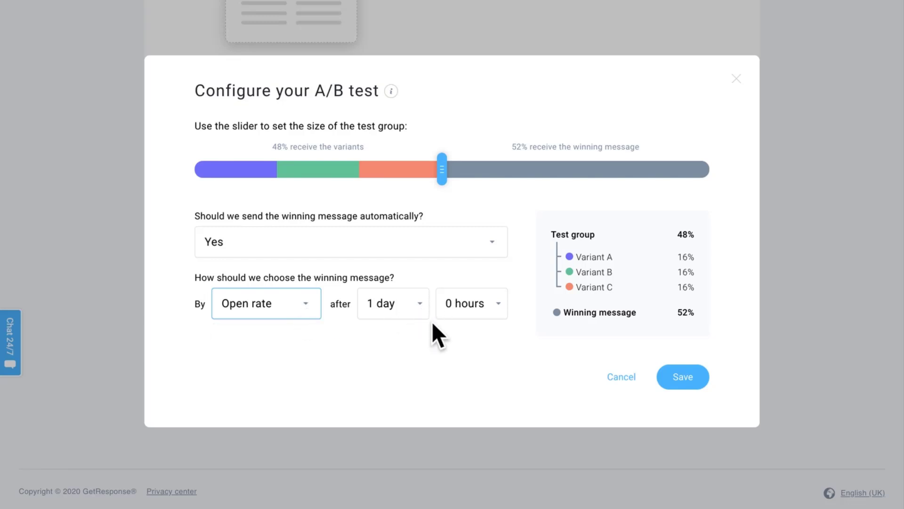
pyautogui.moveTo(463, 341)
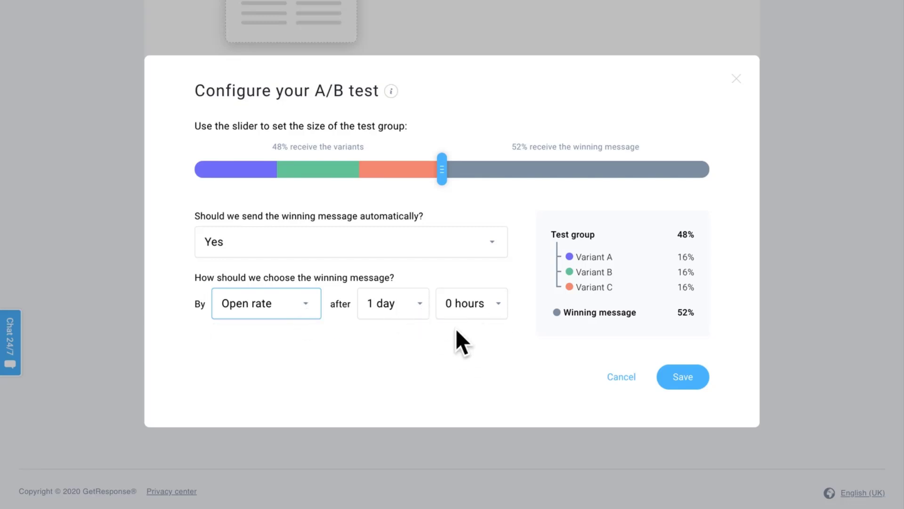
pyautogui.click(350, 242)
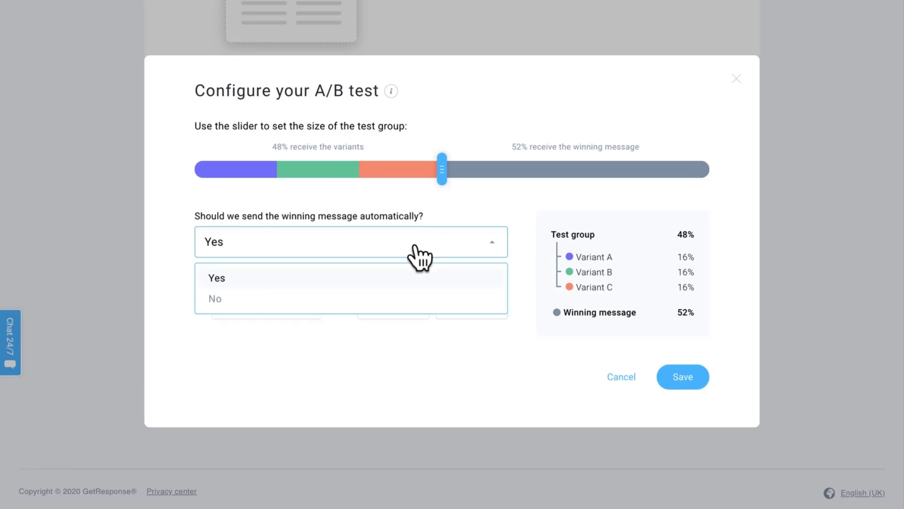
pyautogui.click(215, 298)
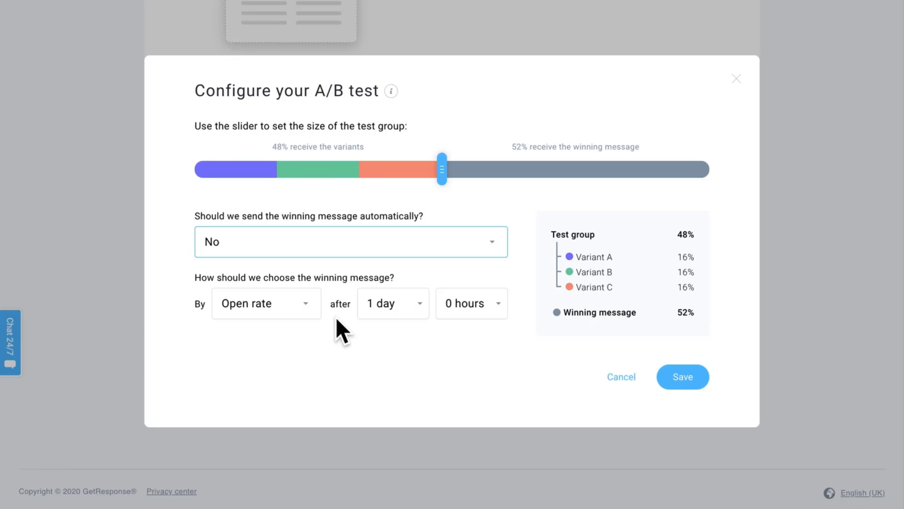
pyautogui.moveTo(491, 379)
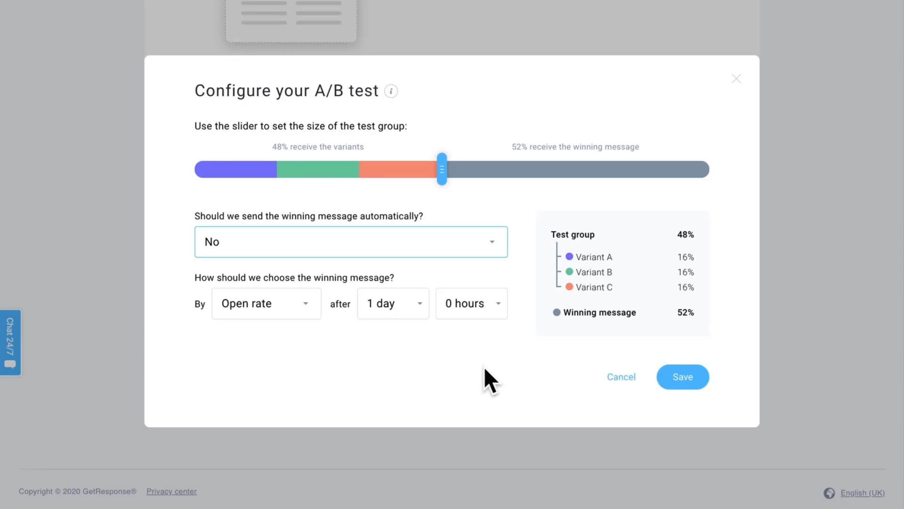
pyautogui.click(682, 377)
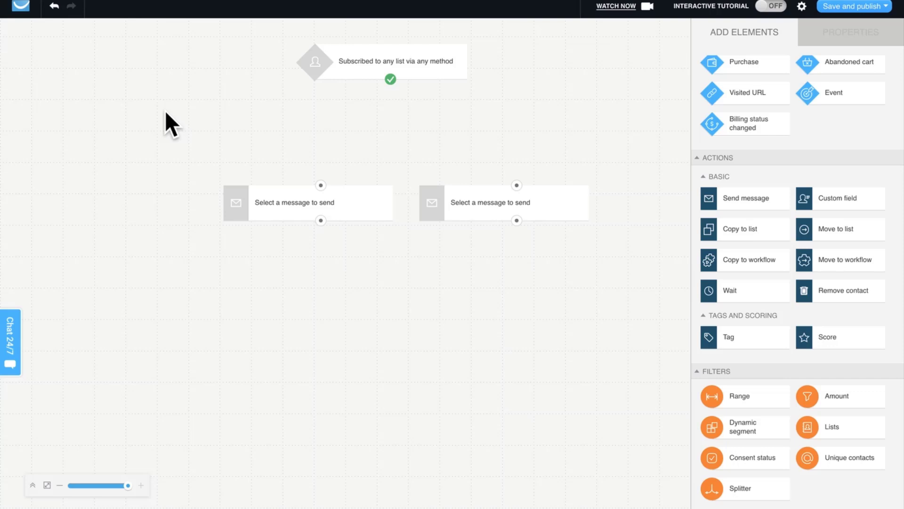
pyautogui.moveTo(161, 128)
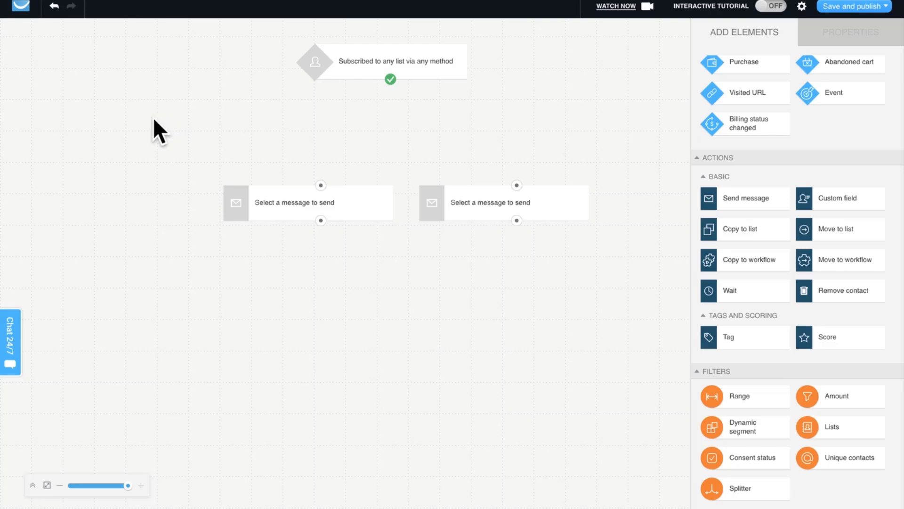
# Check the subscription trigger, then select the first message step and show its message list.
pyautogui.click(380, 62)
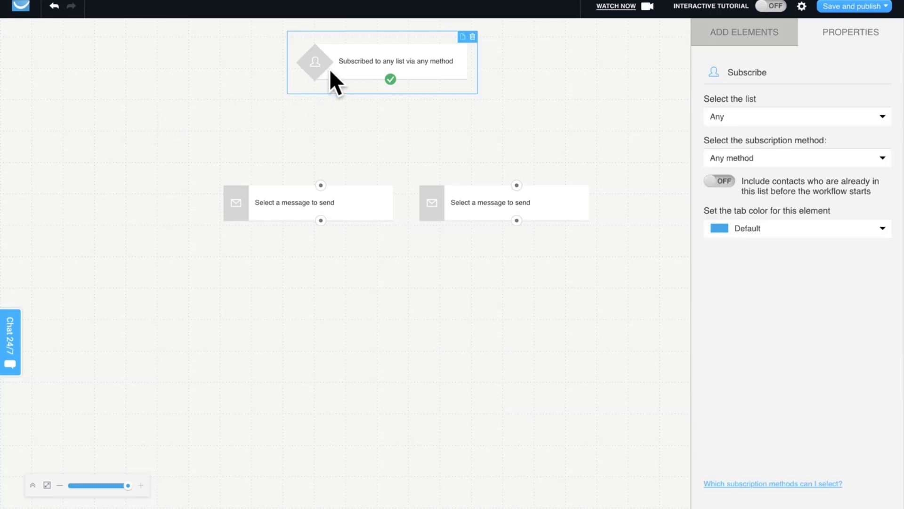
pyautogui.moveTo(565, 125)
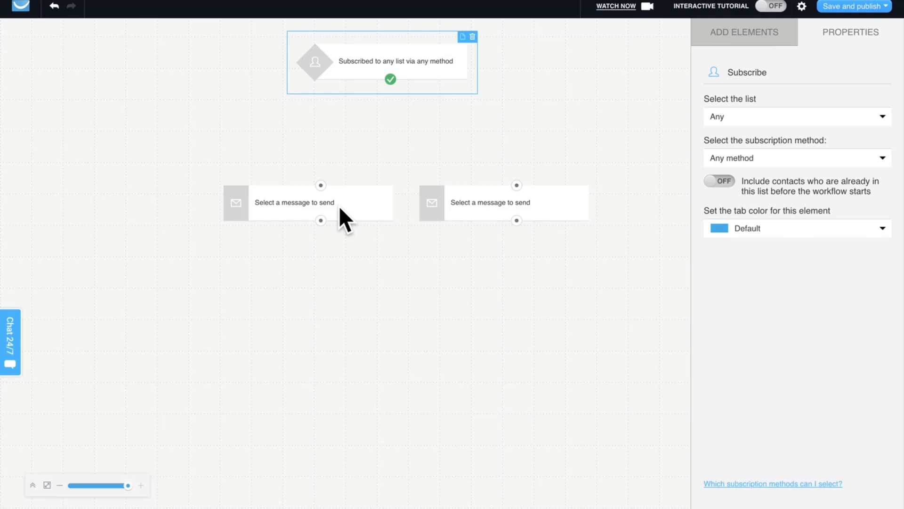
pyautogui.click(308, 202)
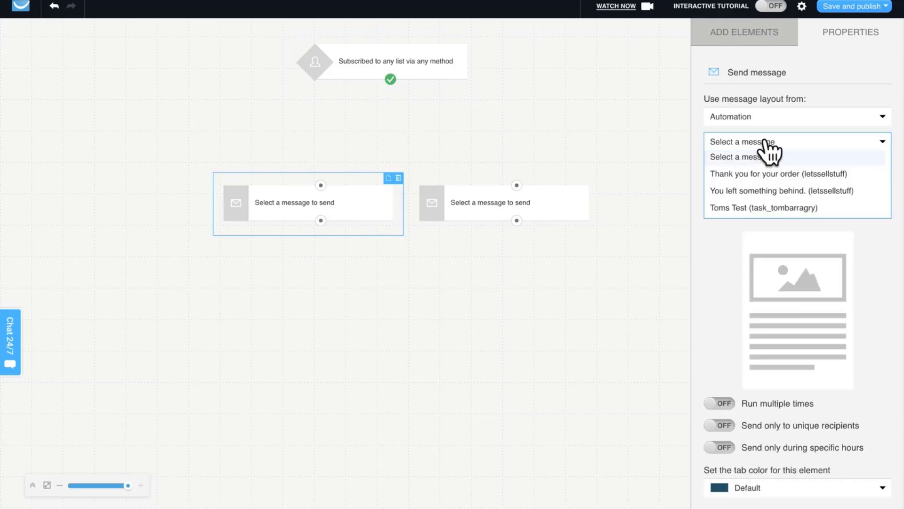
pyautogui.click(761, 173)
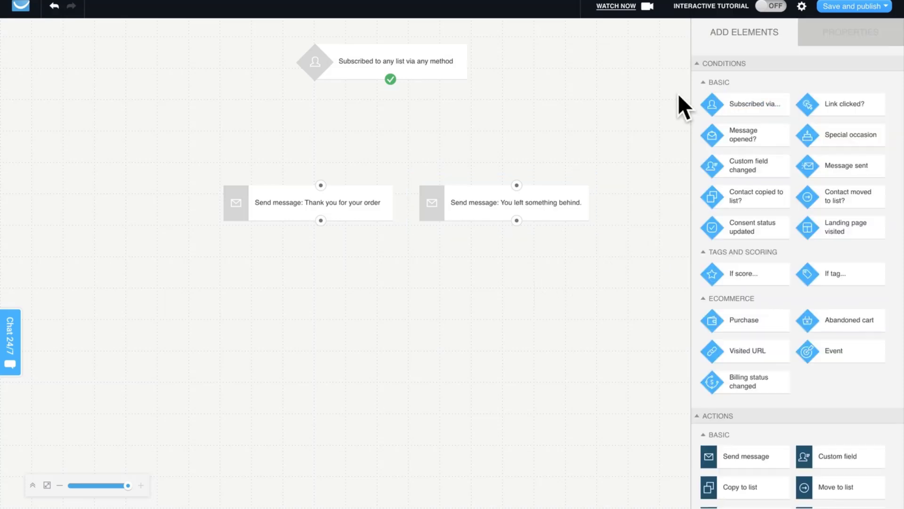
# Set the splitter's path A to 50 for an even 50/50 split.
pyautogui.scroll(-3)
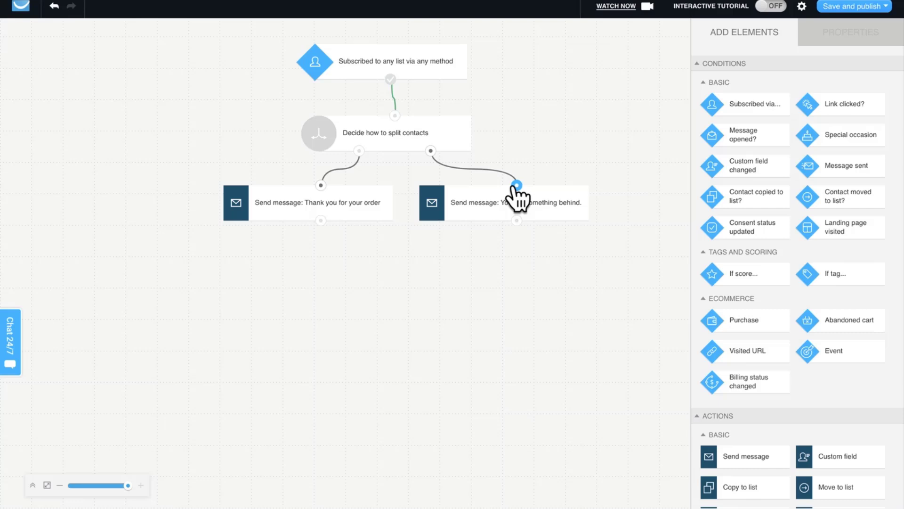
pyautogui.click(386, 133)
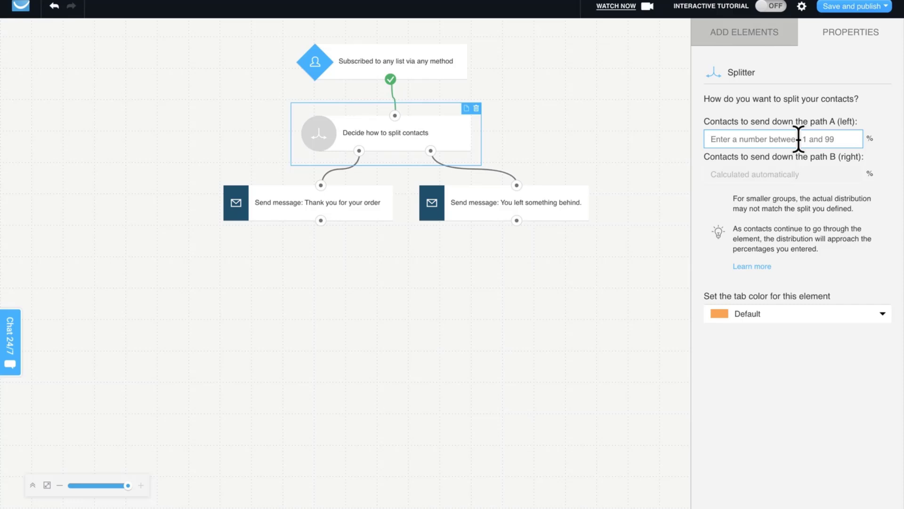
pyautogui.write('50')
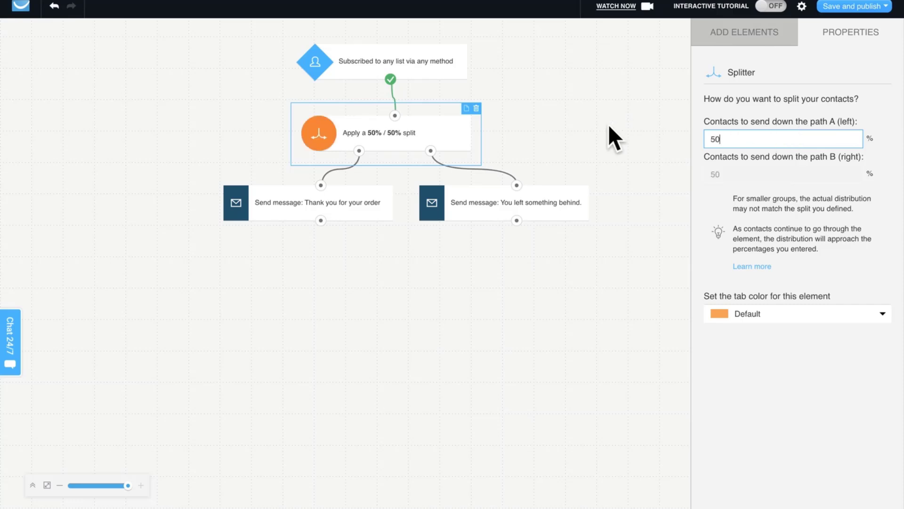
pyautogui.click(744, 32)
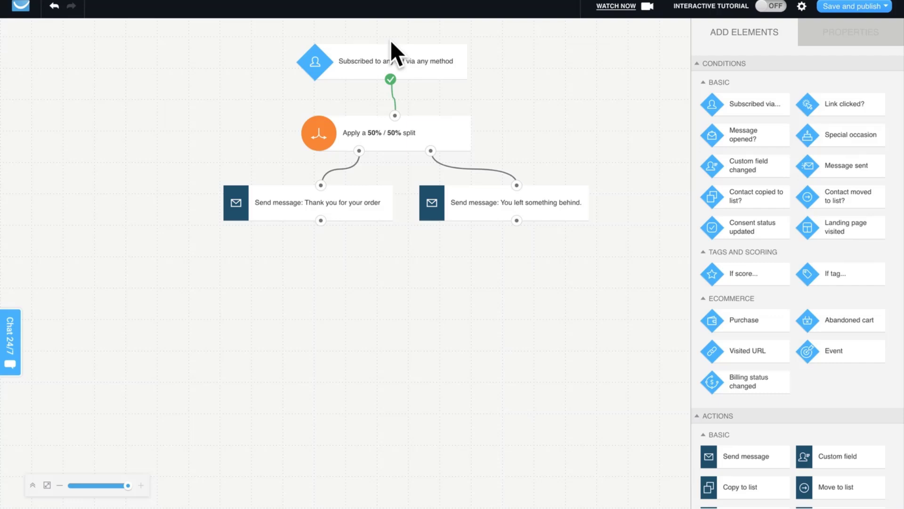
pyautogui.moveTo(389, 167)
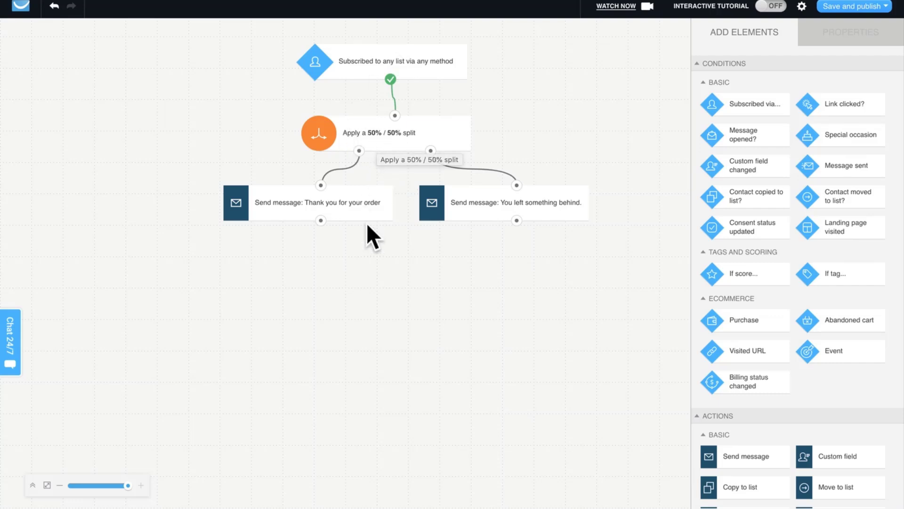
pyautogui.moveTo(484, 225)
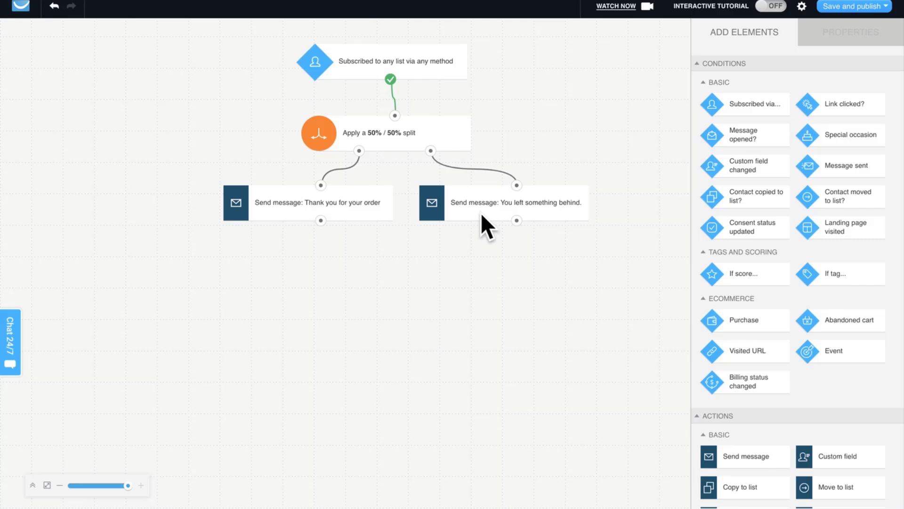
pyautogui.moveTo(491, 285)
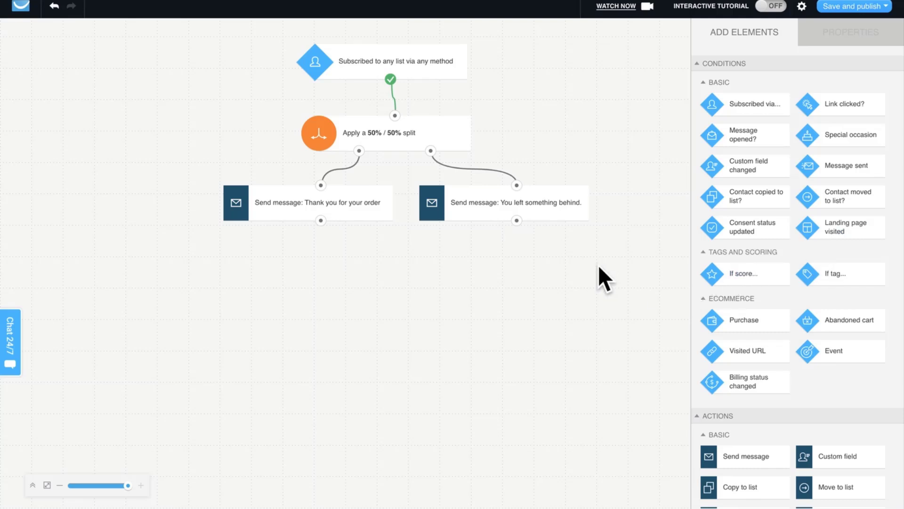
pyautogui.moveTo(600, 282)
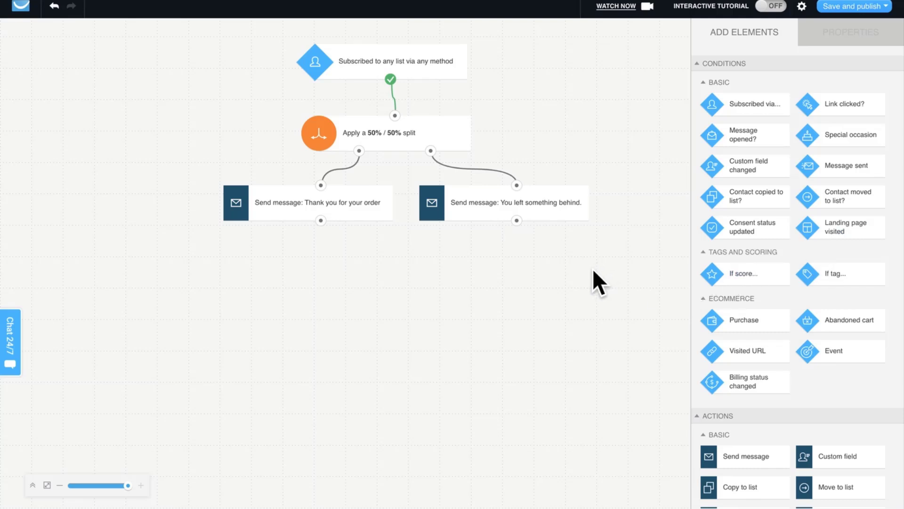
pyautogui.moveTo(601, 292)
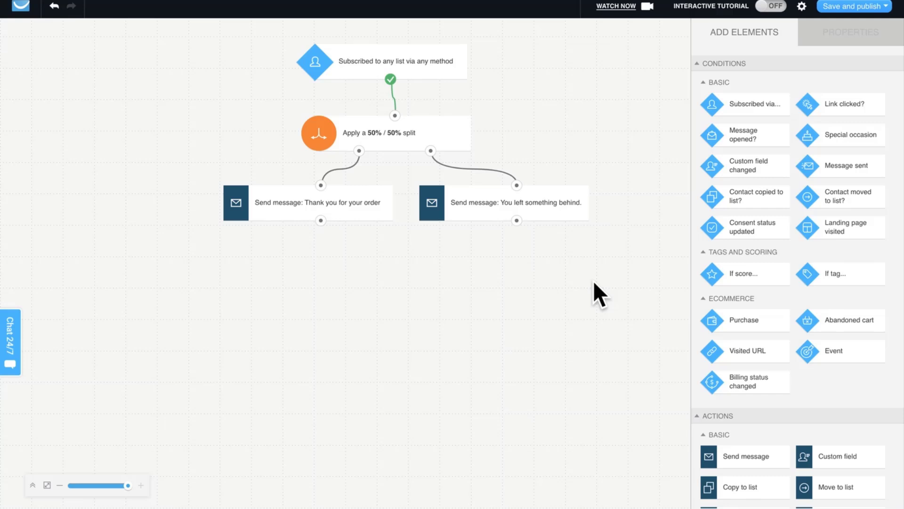
pyautogui.moveTo(572, 292)
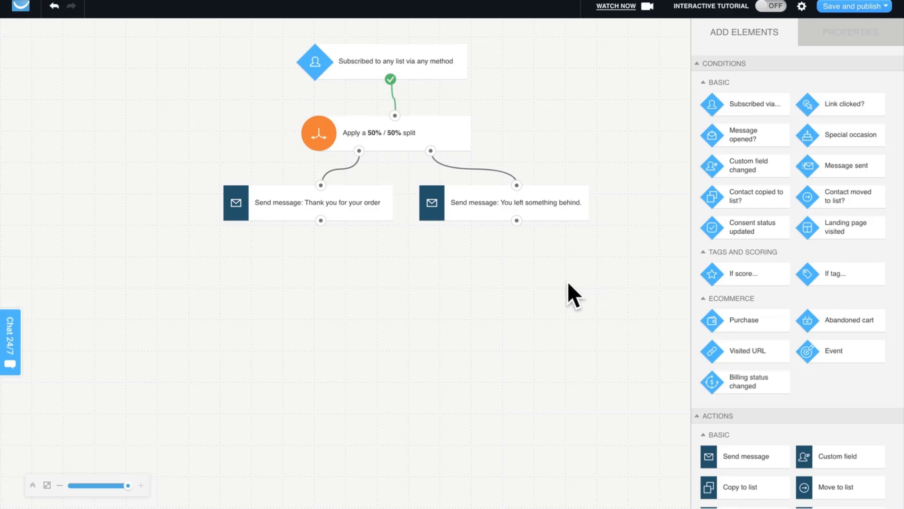
pyautogui.moveTo(563, 297)
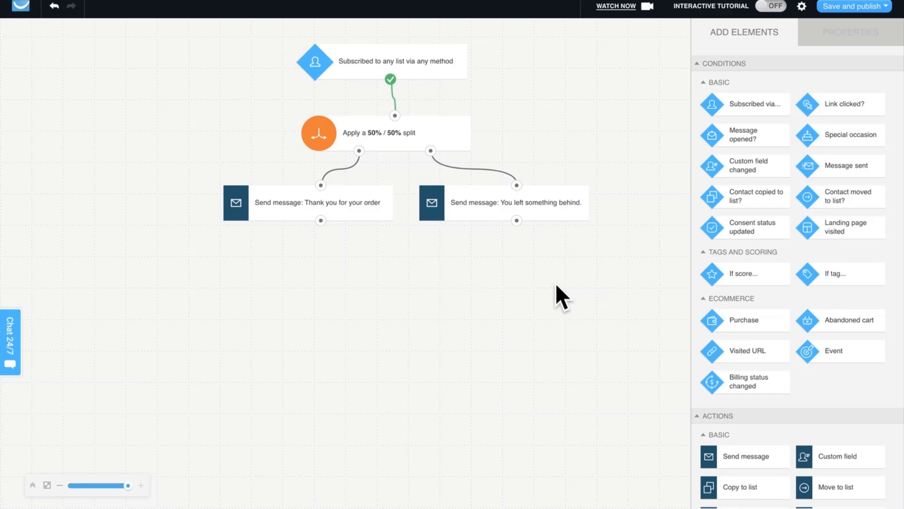